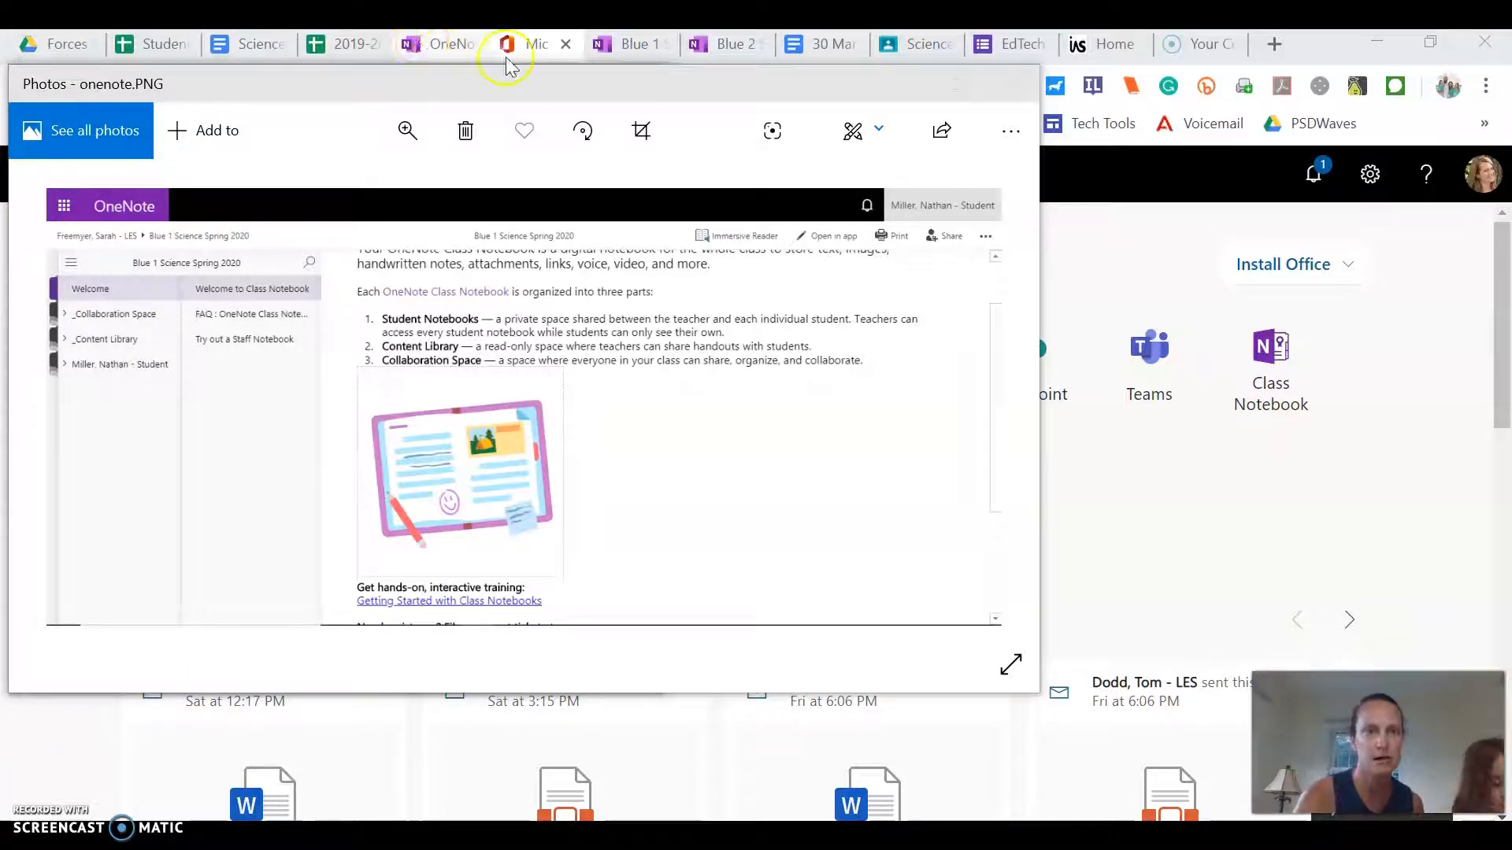
Bring the Microsoft Office 365 browser tab in front of the Photos window.
{"action": "left_click", "coordinate": [529, 45]}
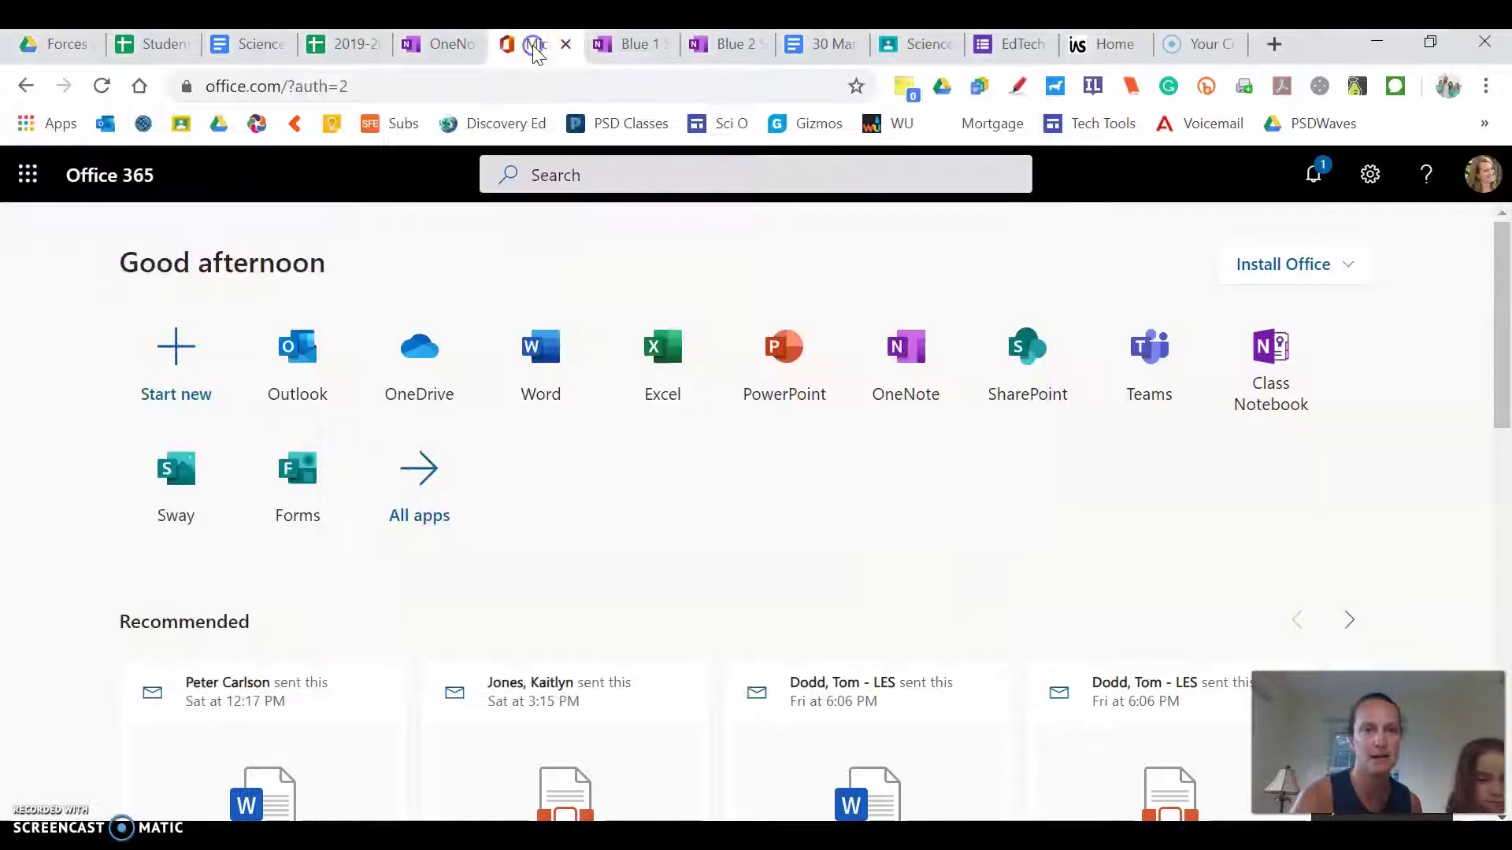
{"action": "mouse_move", "coordinate": [110, 196]}
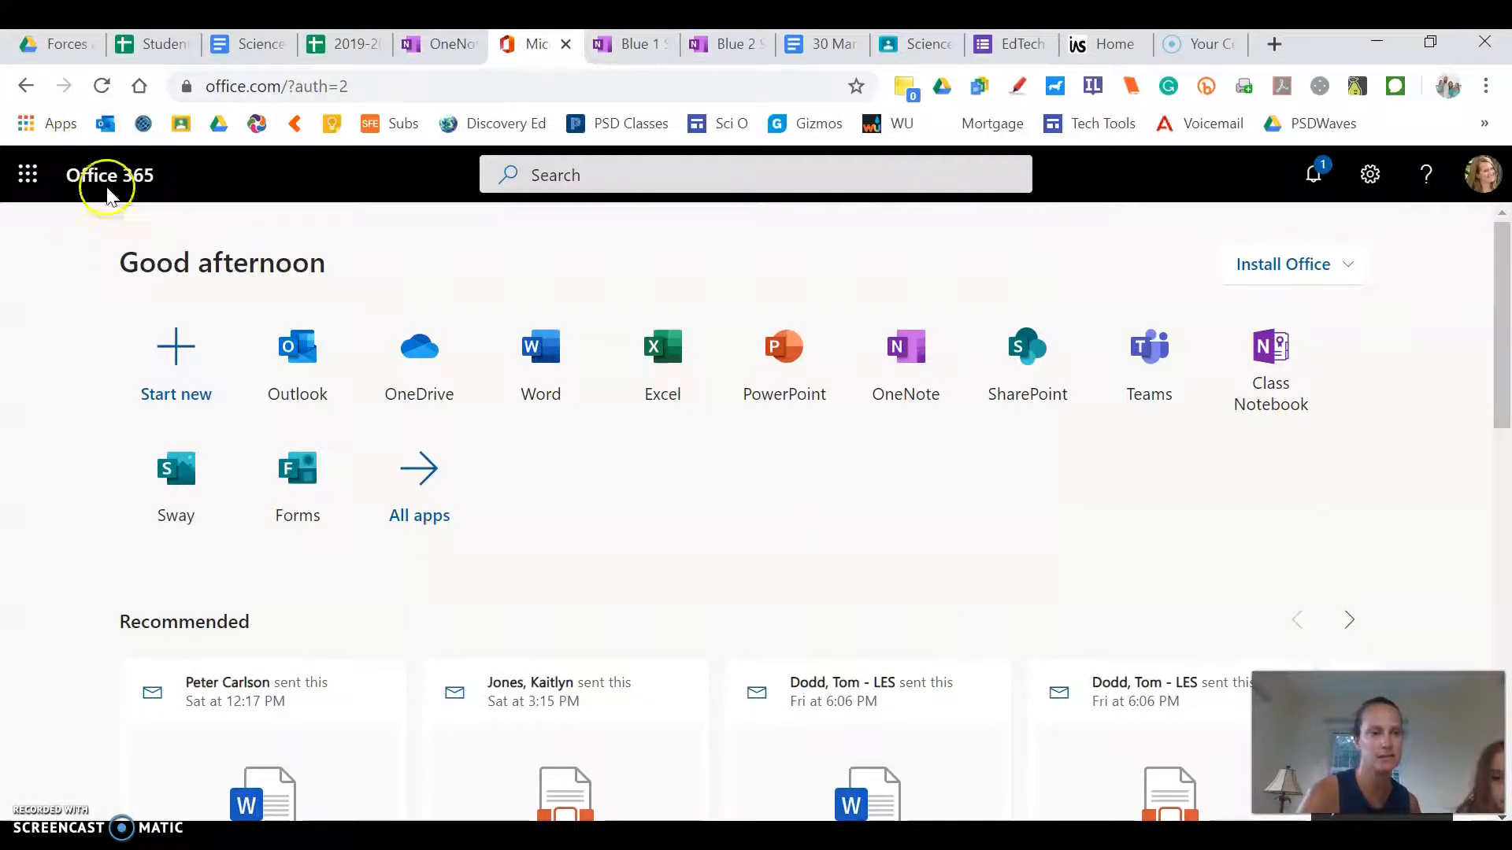
{"action": "mouse_move", "coordinate": [320, 392]}
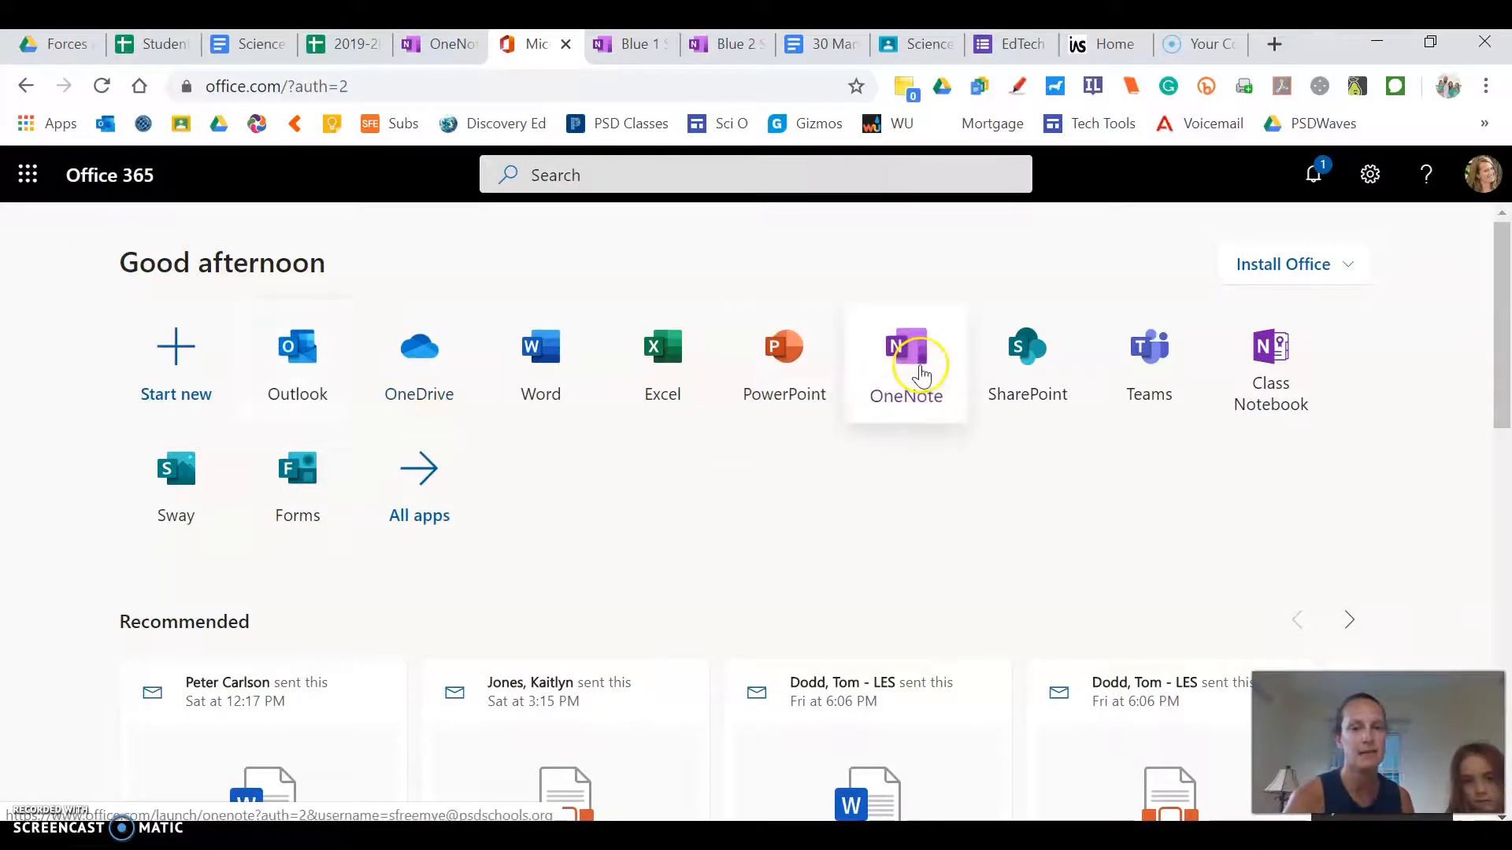
{"action": "mouse_move", "coordinate": [918, 398]}
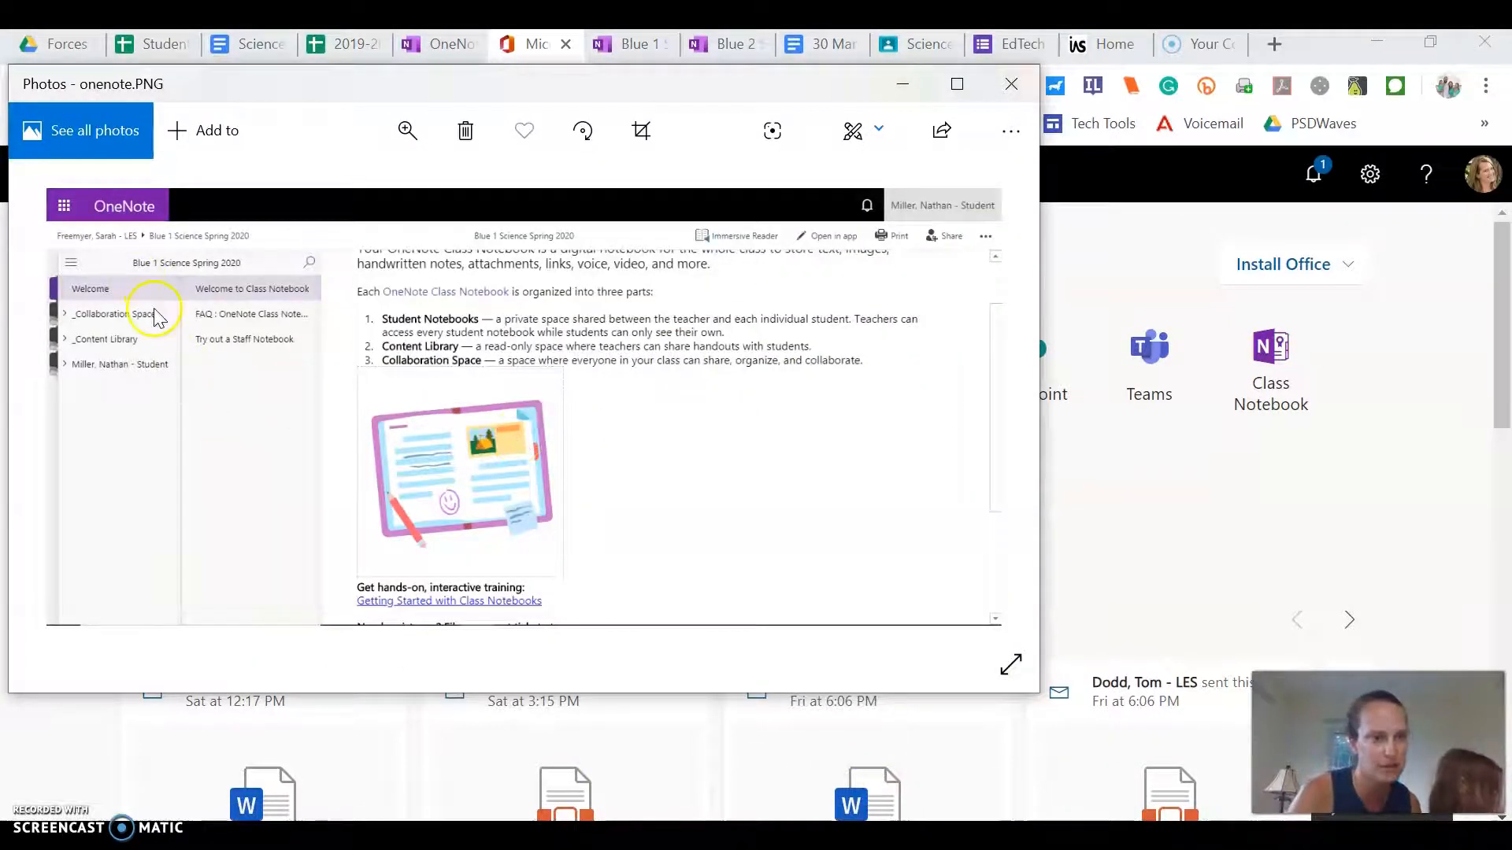
{"action": "mouse_move", "coordinate": [144, 343]}
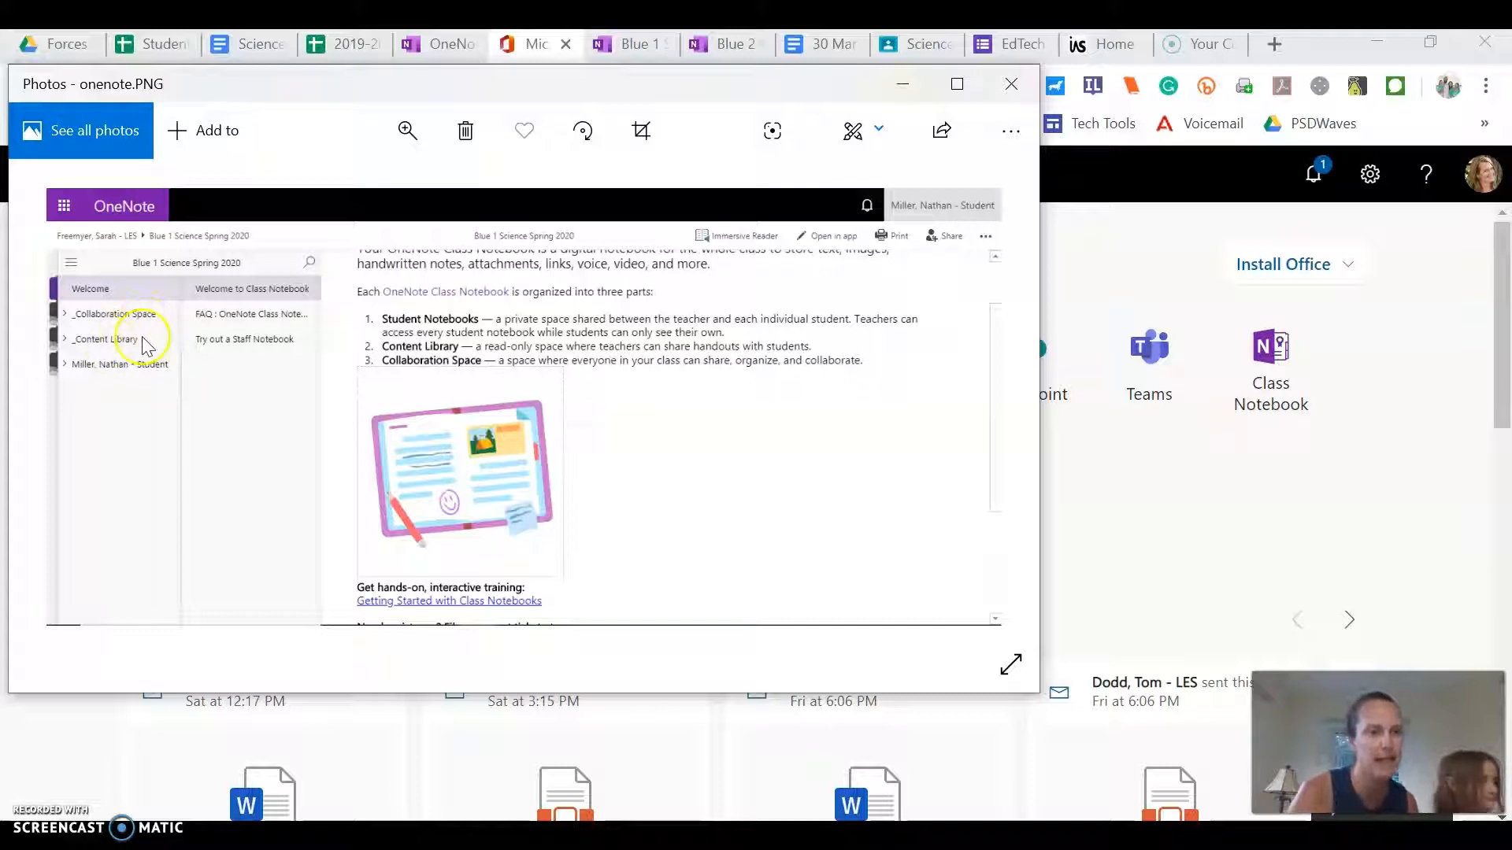
{"action": "mouse_move", "coordinate": [154, 374]}
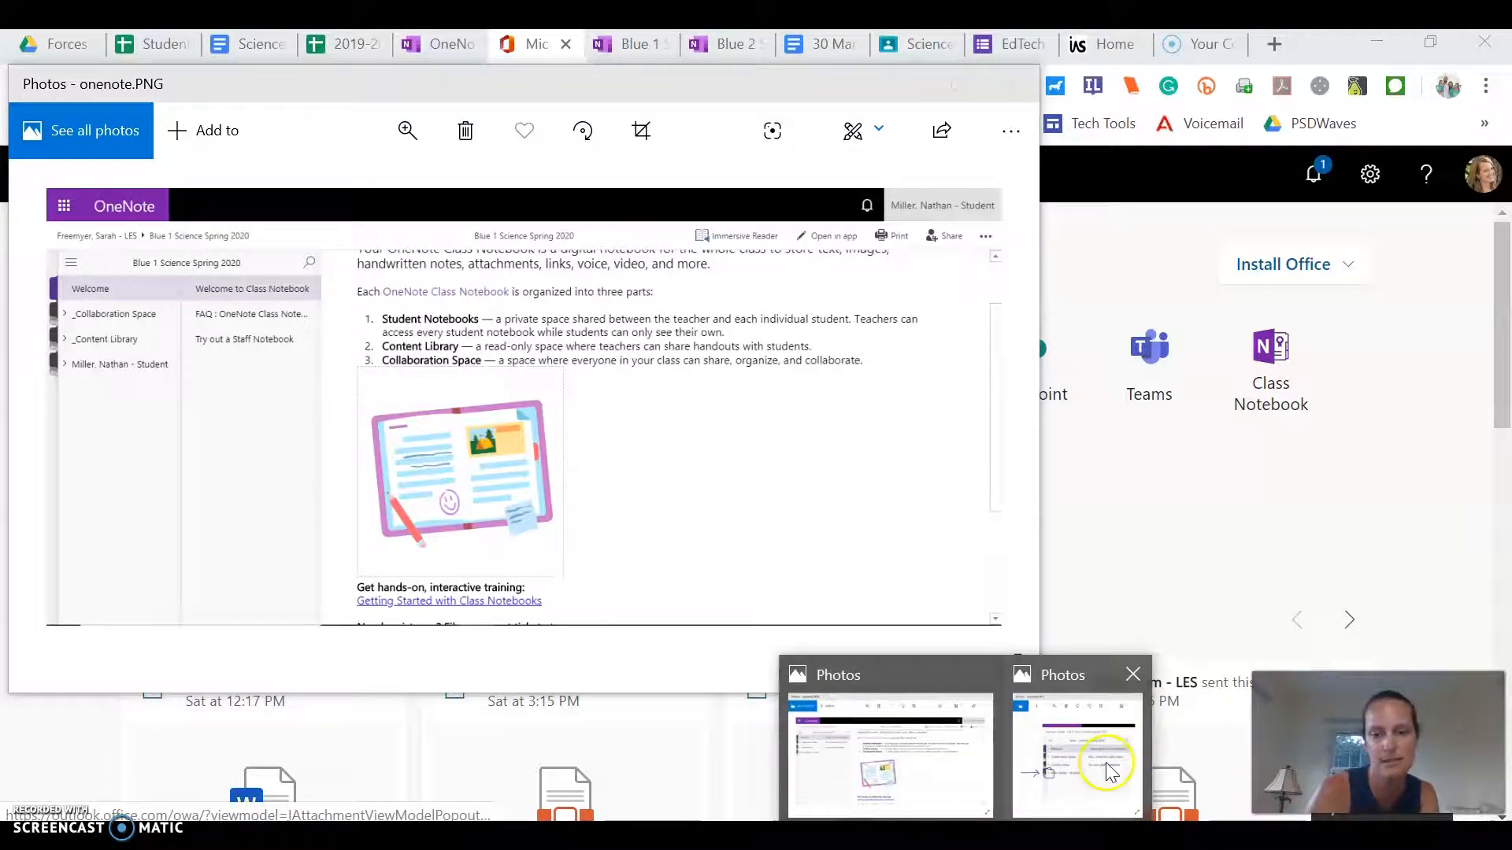
Open the onenote2.JPG preview marking the student's own notebook section.
{"action": "left_click", "coordinate": [1093, 757]}
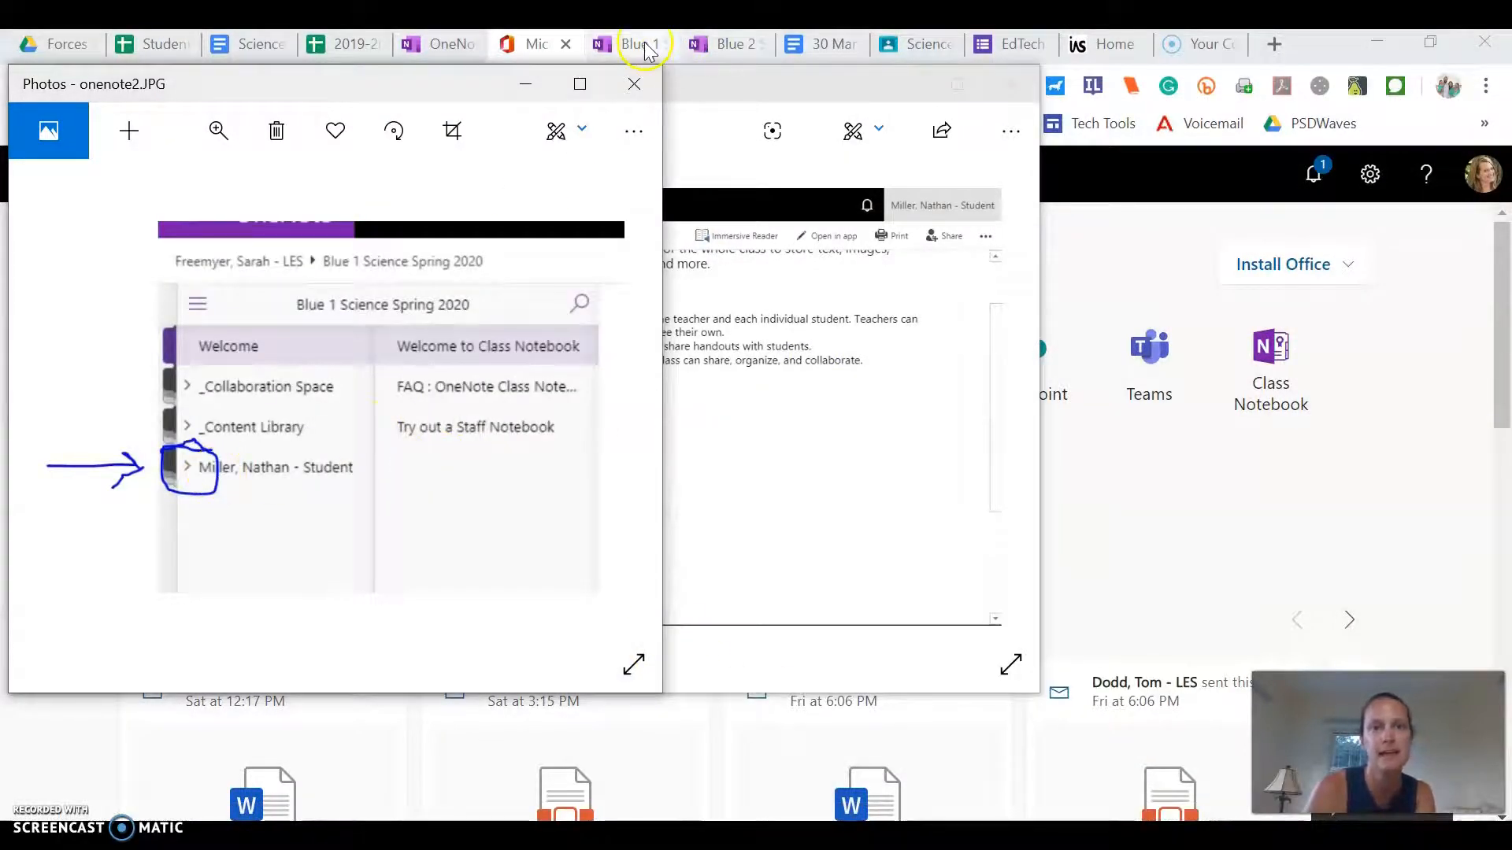
Switch to the Blue 1 Science Spring 2020 tab and open the student's Balloon Cars section.
{"action": "left_click", "coordinate": [639, 44]}
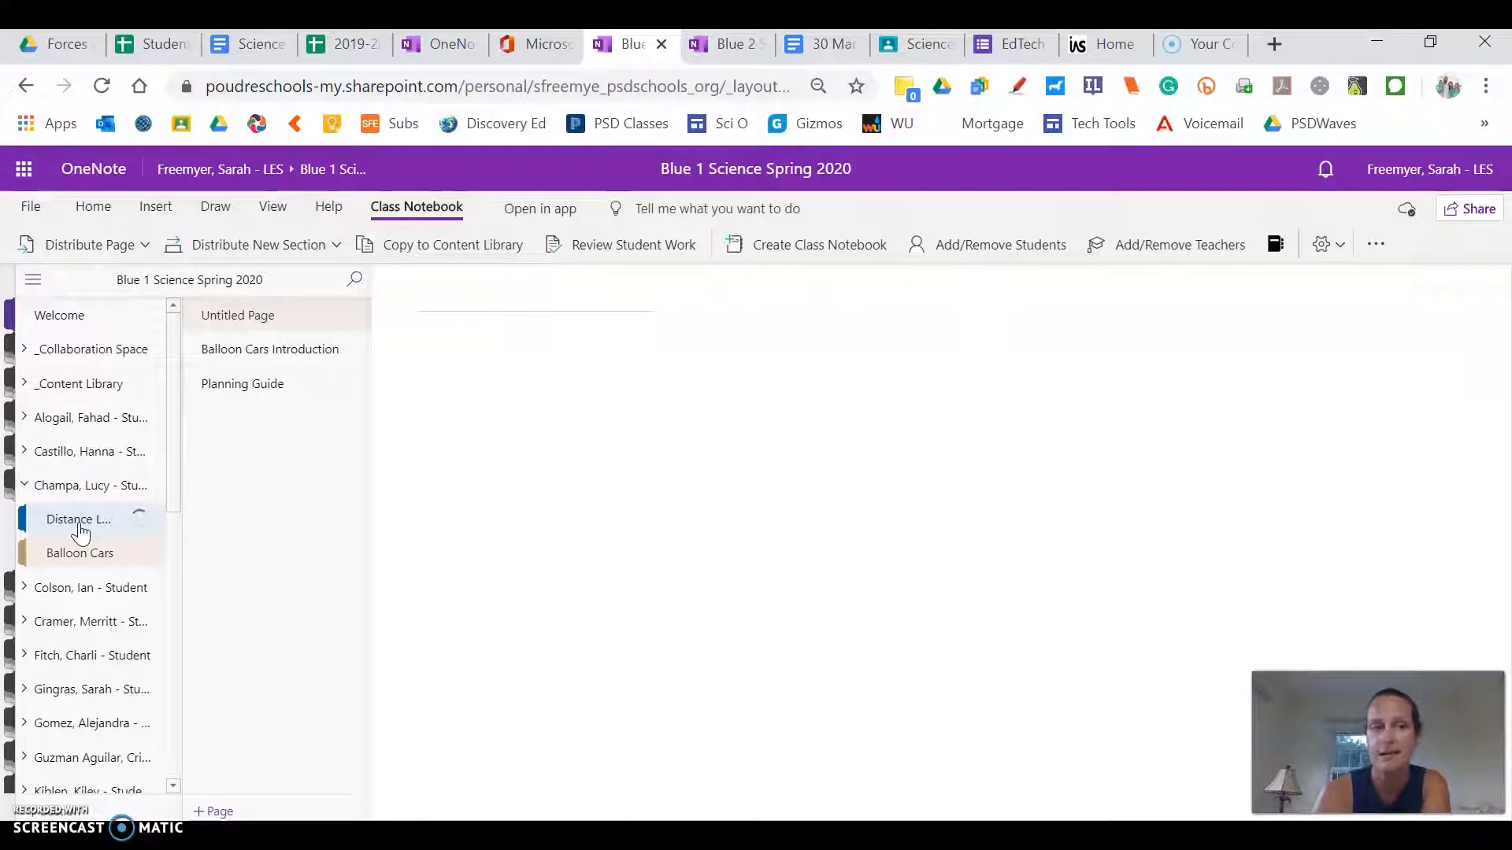
{"action": "left_click", "coordinate": [80, 553]}
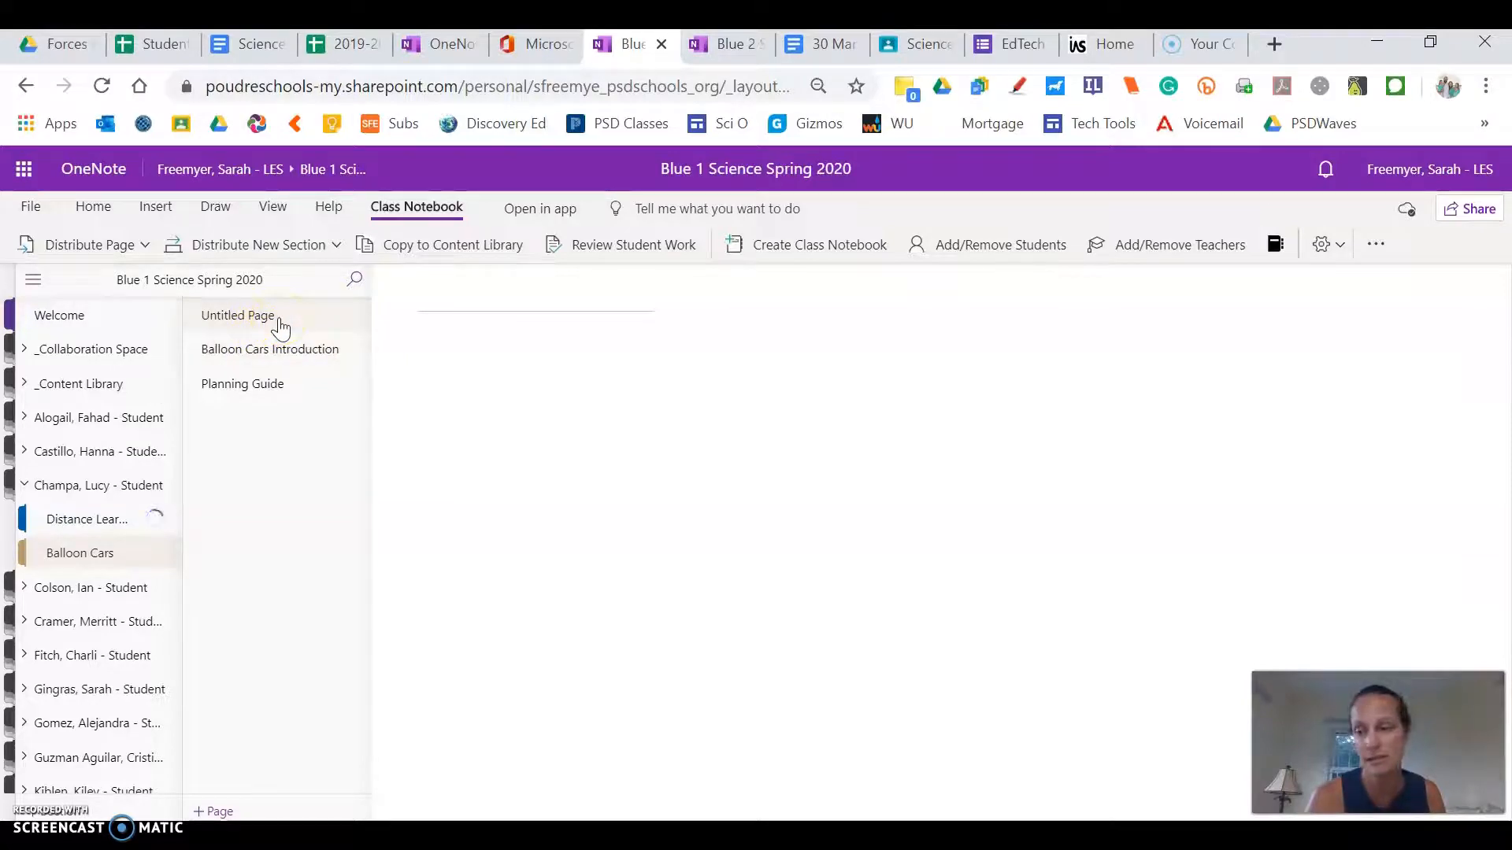
Delete the Untitled Page and confirm Permanently Delete.
{"action": "left_click", "coordinate": [279, 321]}
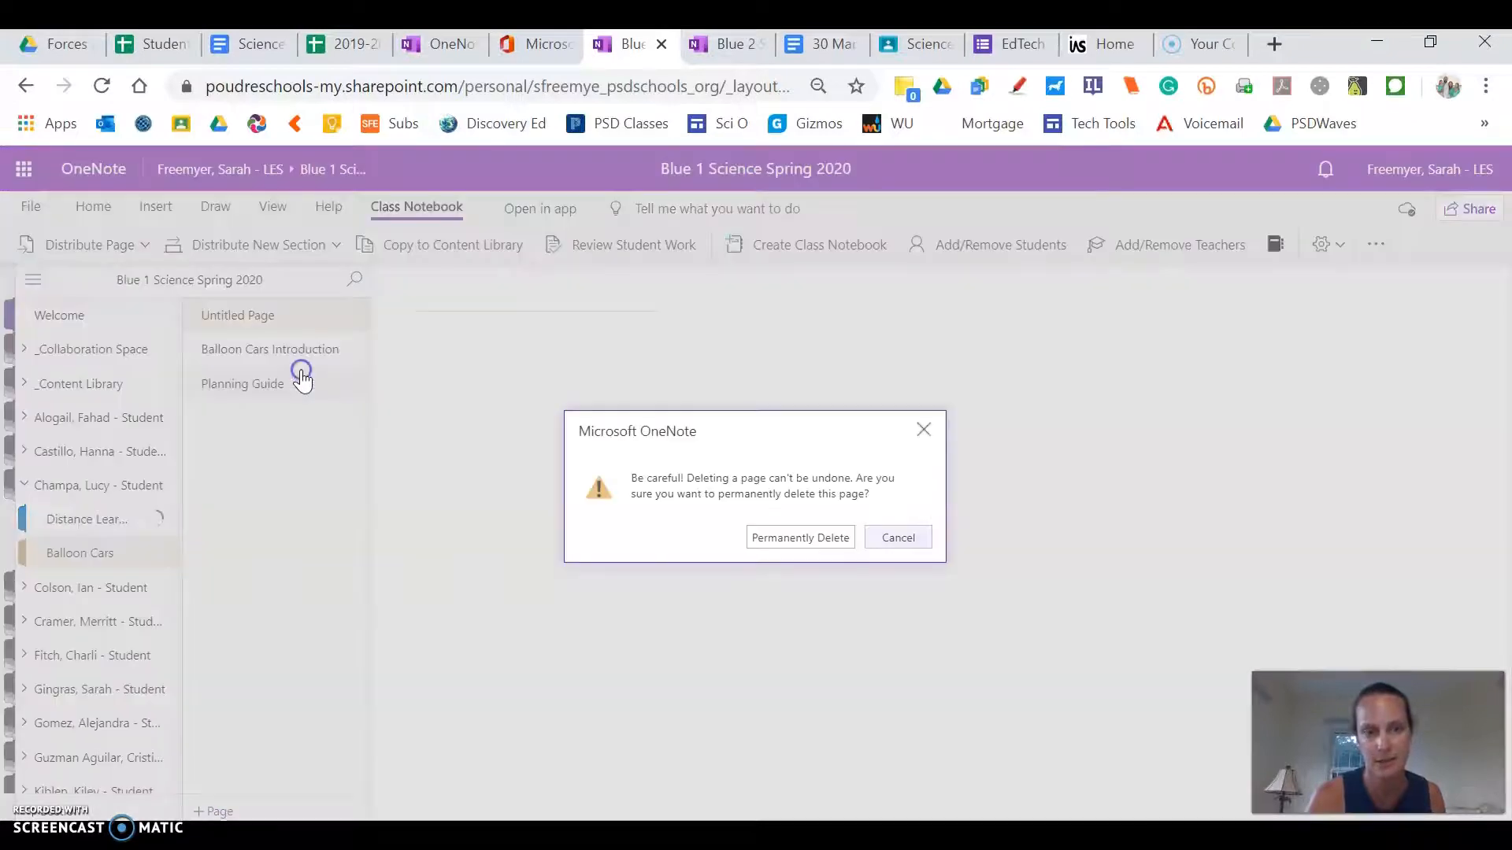
{"action": "left_click", "coordinate": [776, 537]}
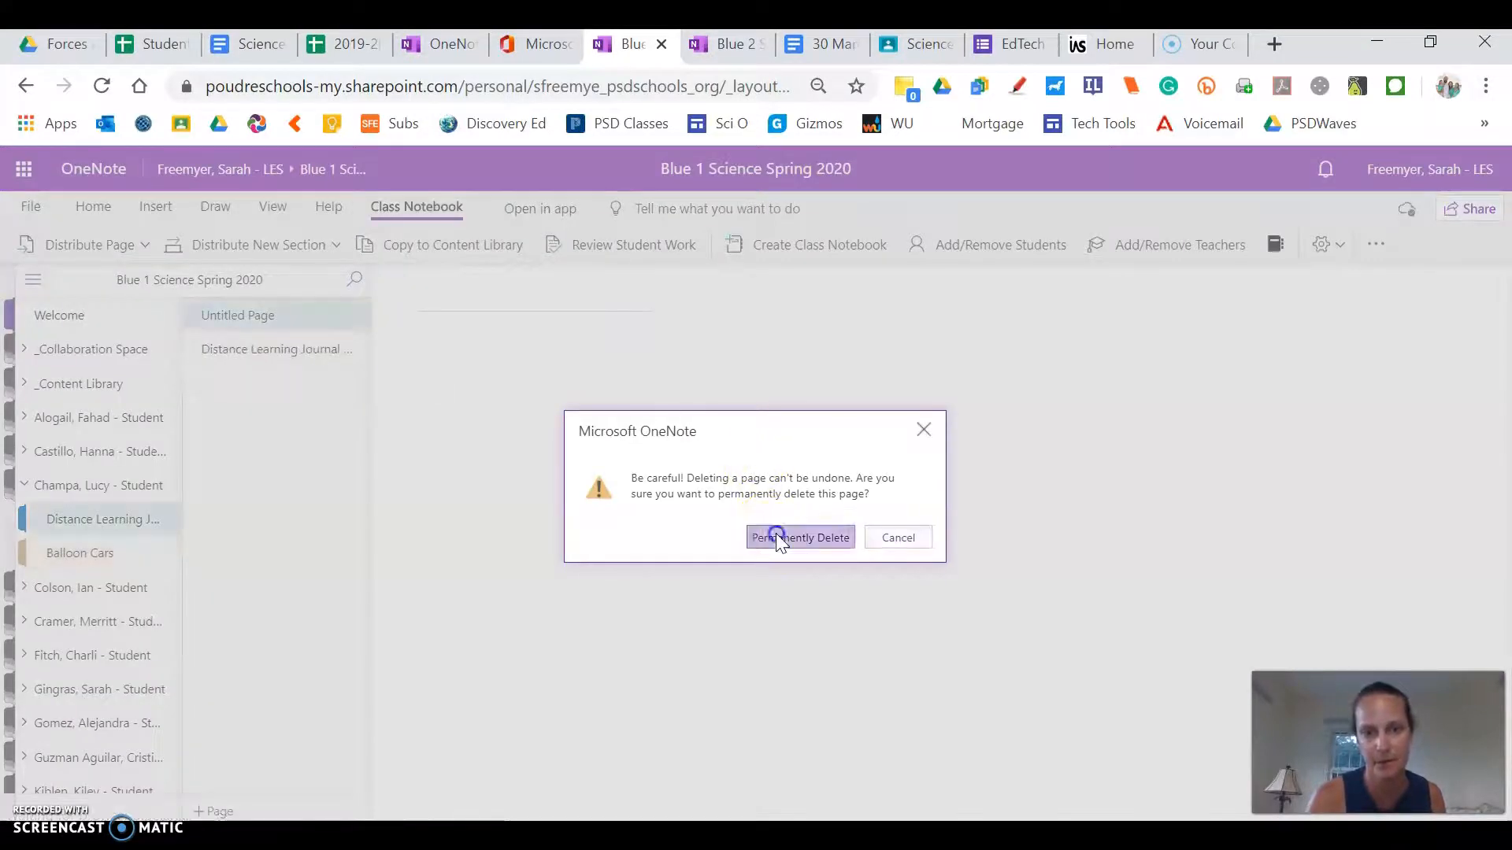
{"action": "left_click", "coordinate": [799, 538]}
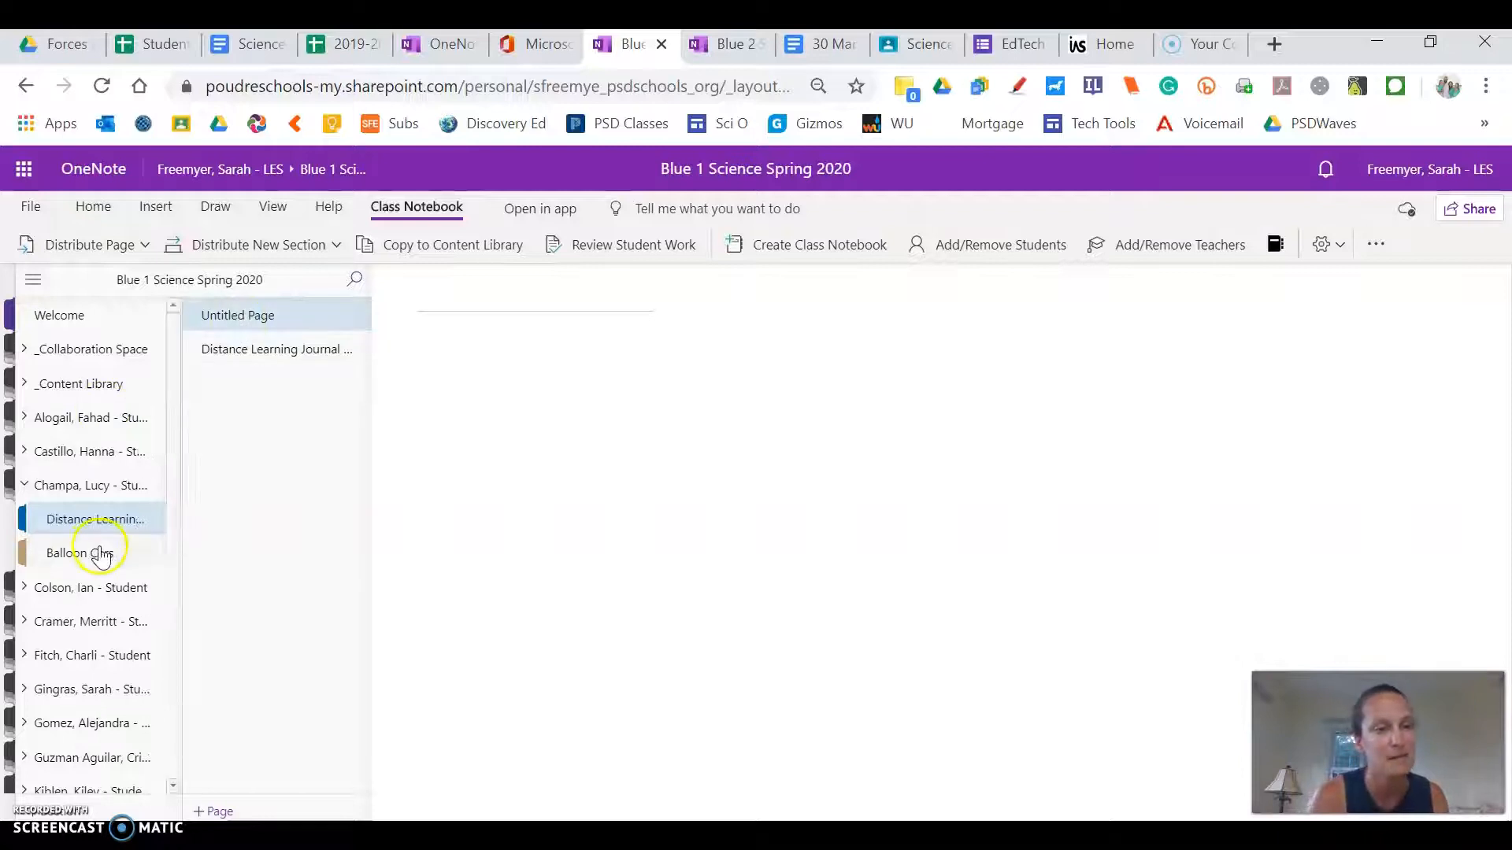
Reopen Balloon Cars and scroll through the Introduction's rules, scoring and timeline.
{"action": "left_click", "coordinate": [80, 553]}
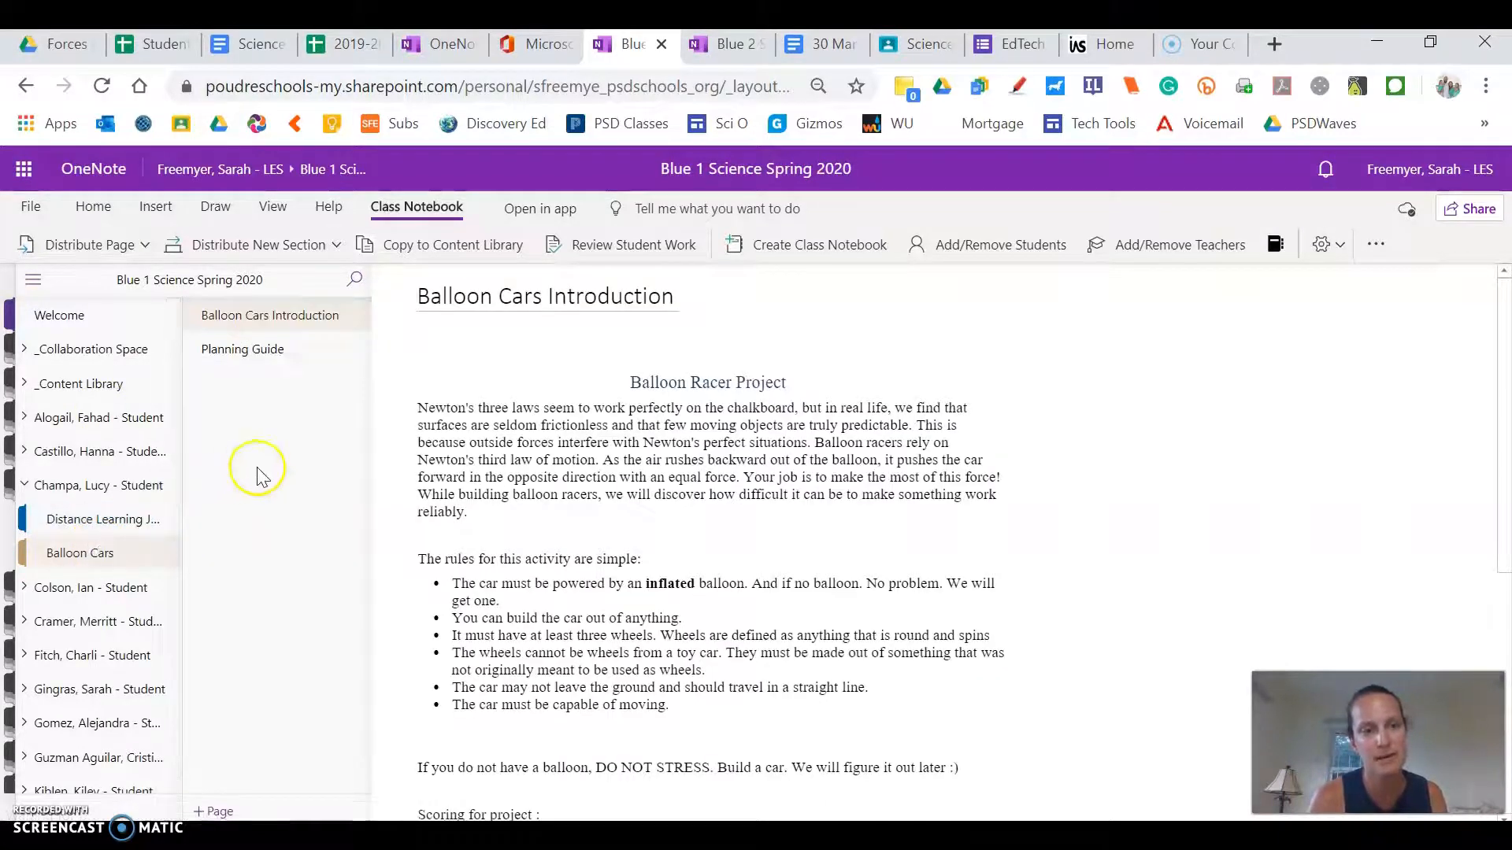
{"action": "mouse_move", "coordinate": [1146, 541]}
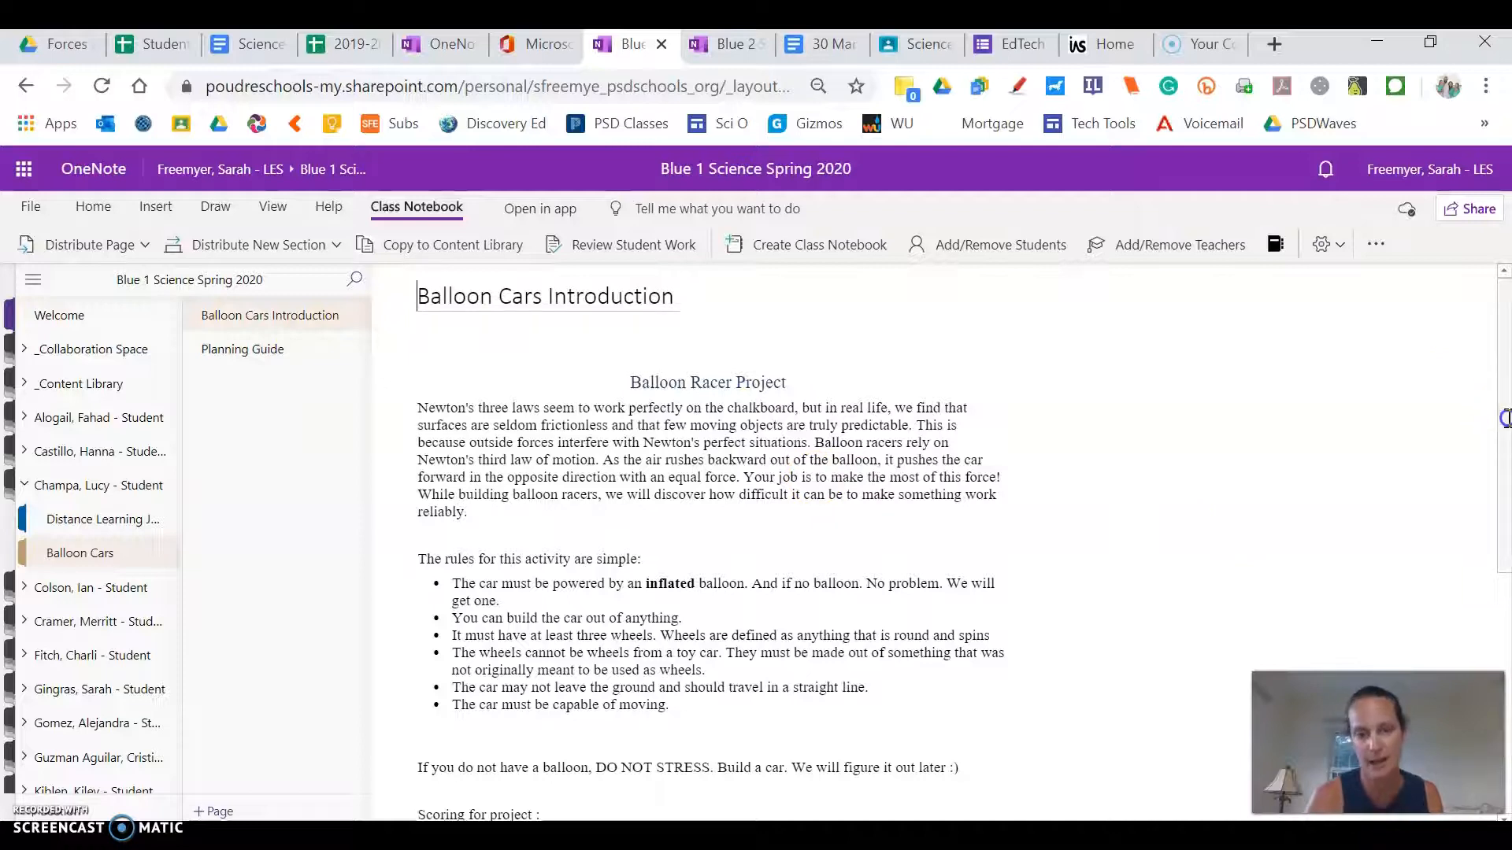
{"action": "scroll", "scroll_direction": "down", "scroll_amount": 3}
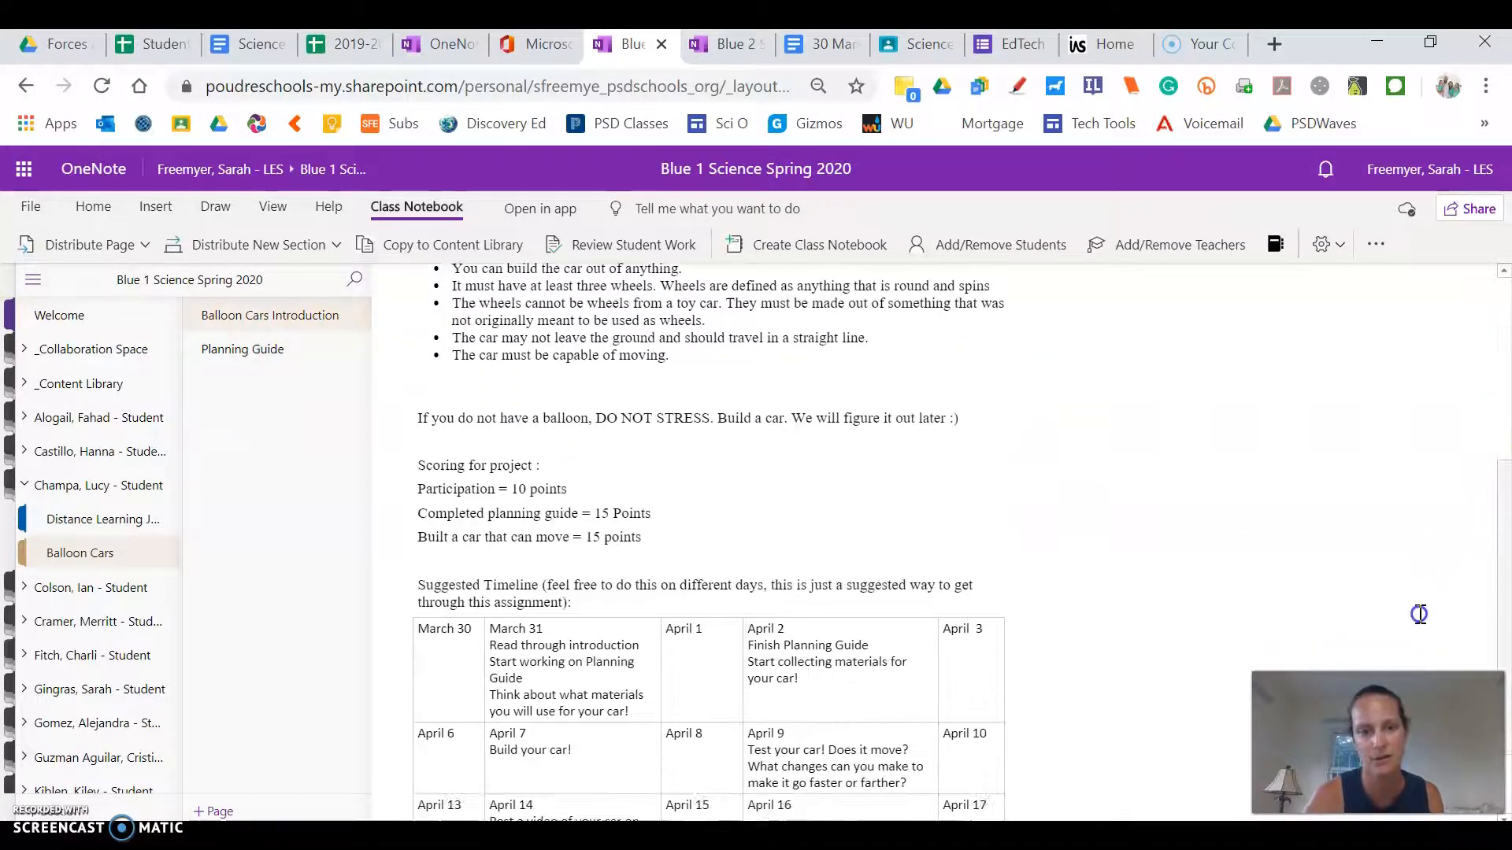
{"action": "scroll", "scroll_direction": "down", "scroll_amount": 3}
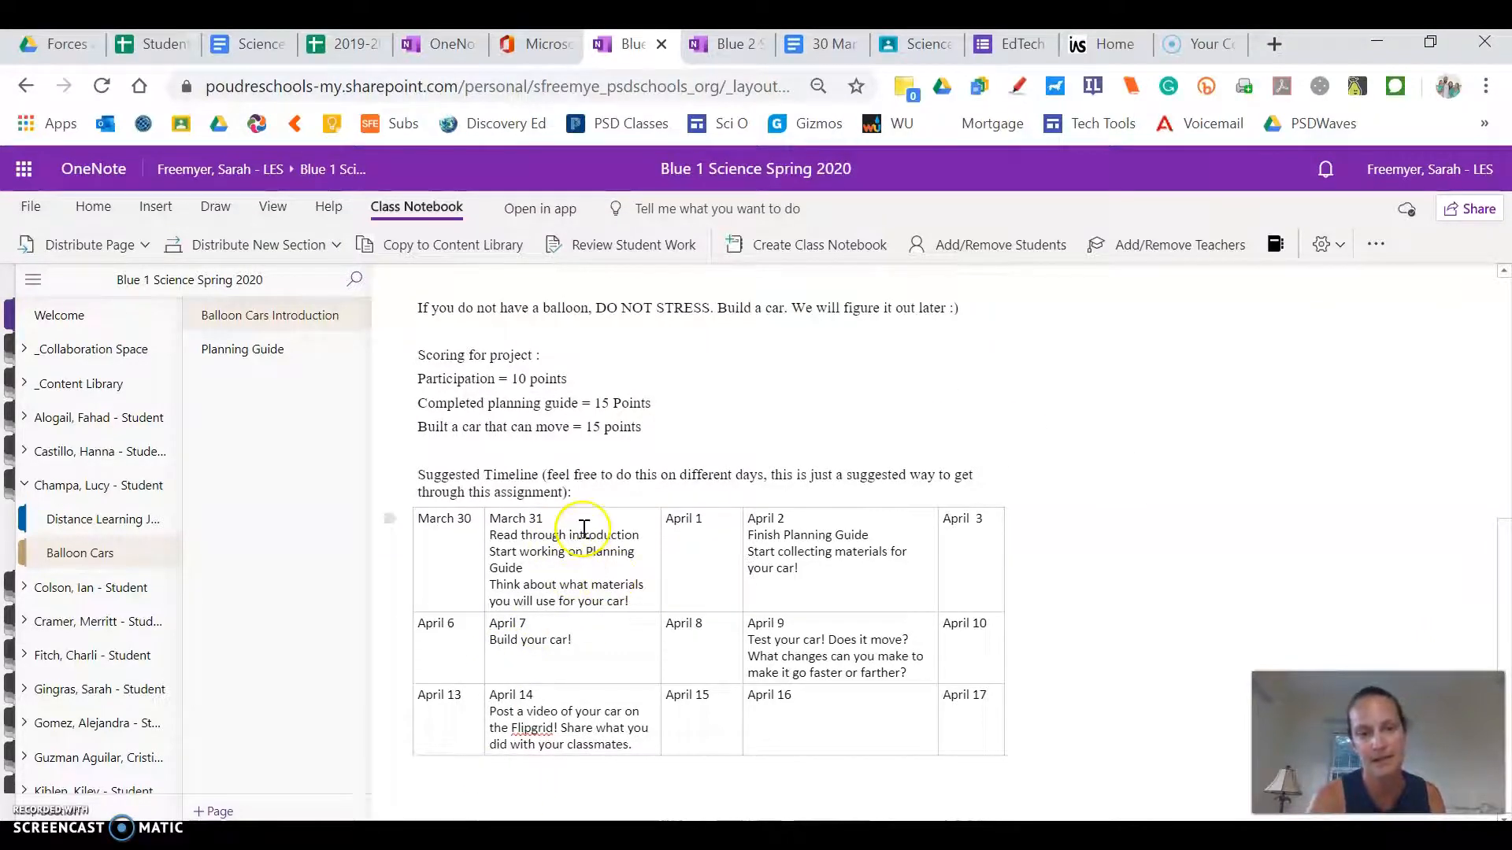
{"action": "mouse_move", "coordinate": [605, 575]}
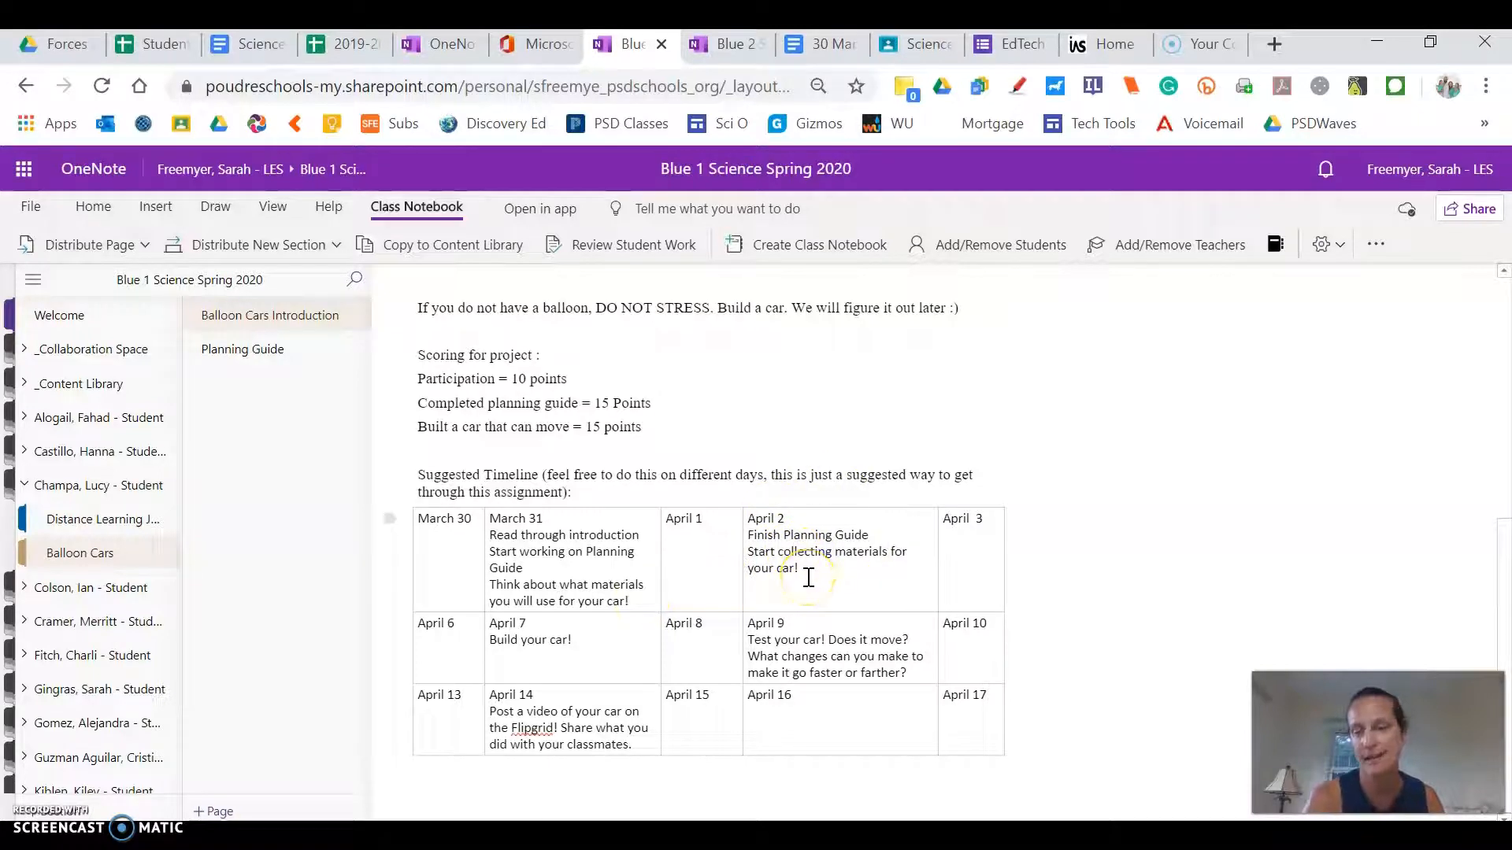
{"action": "mouse_move", "coordinate": [709, 586]}
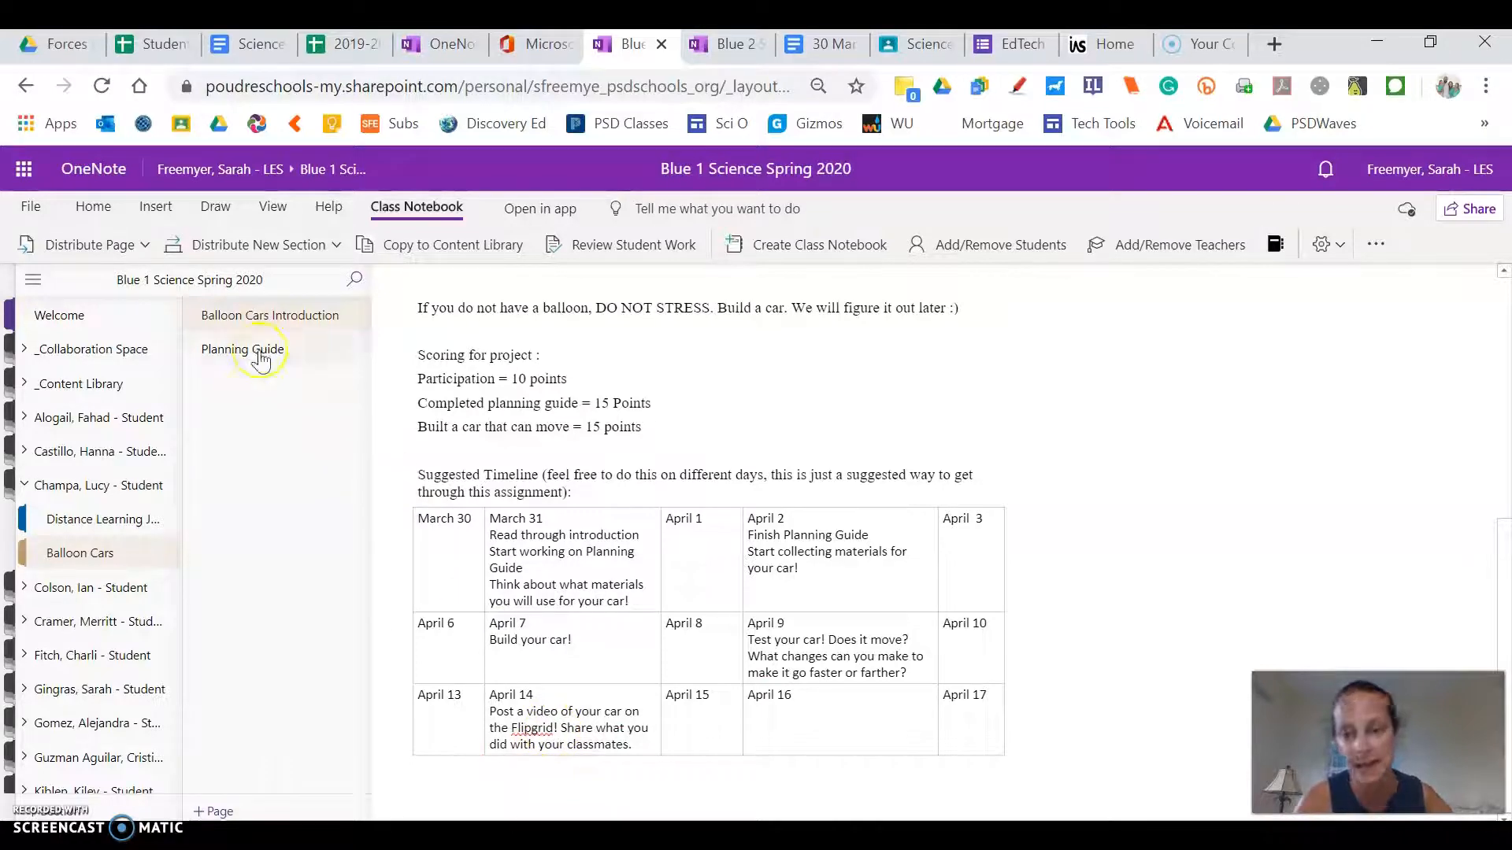
Open Planning Guide and scroll past Newton's laws questions and materials to the supplies video.
{"action": "left_click", "coordinate": [243, 350]}
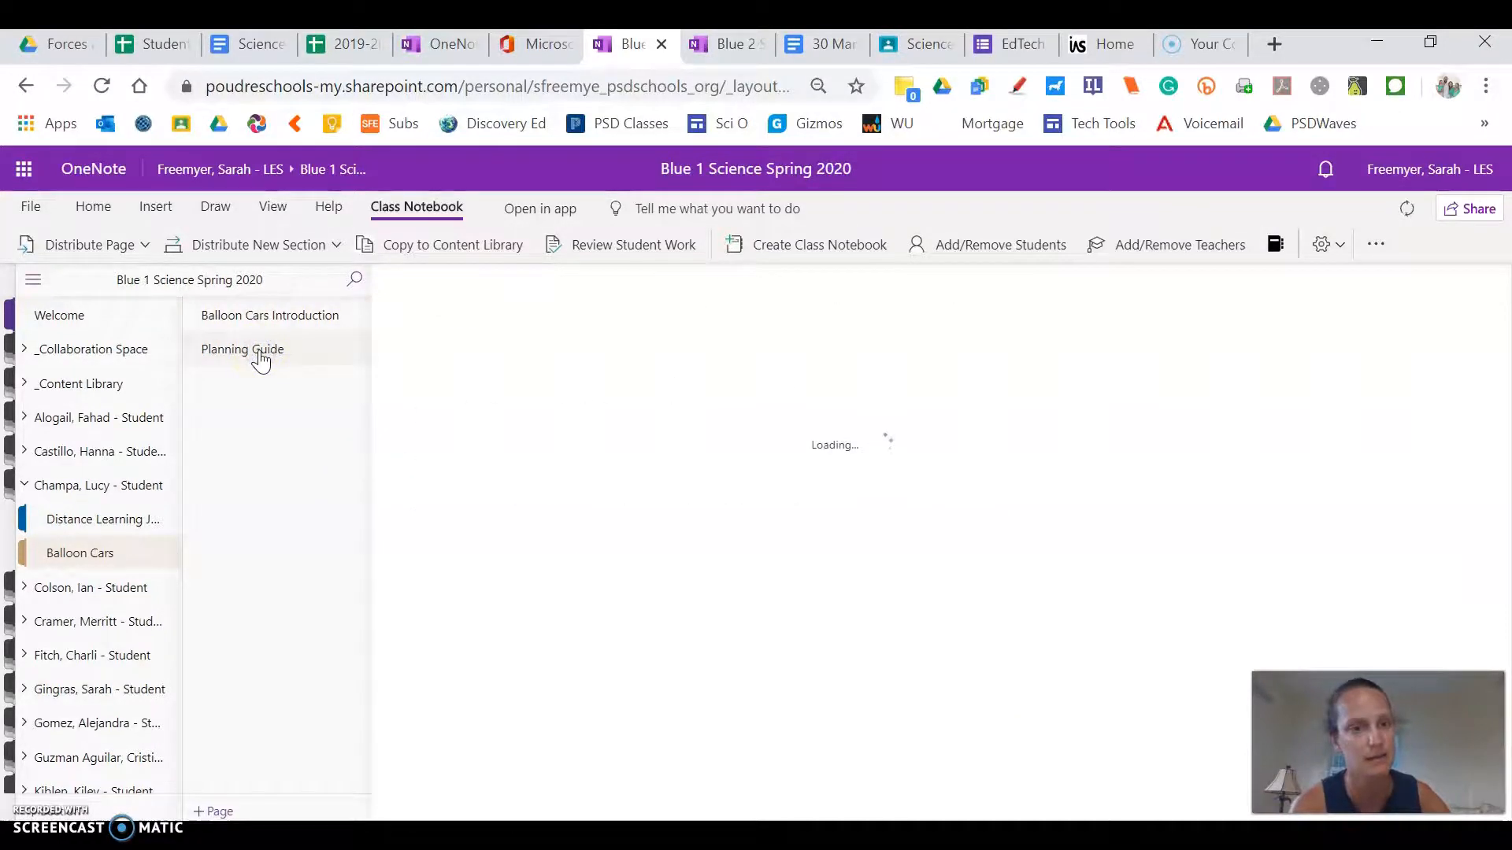
{"action": "left_click", "coordinate": [242, 349]}
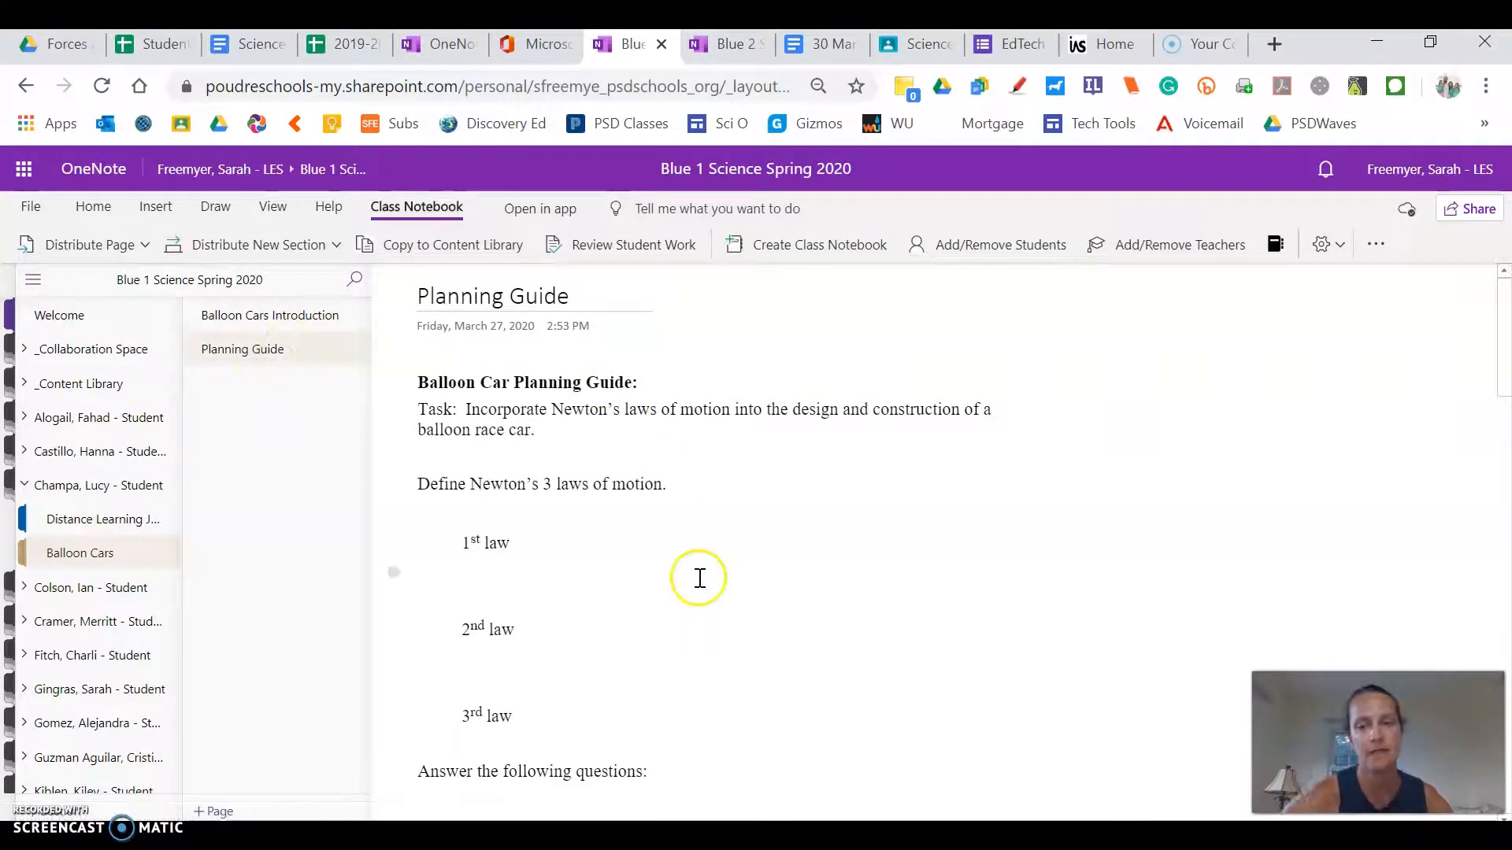
{"action": "scroll", "scroll_direction": "down", "scroll_amount": 3}
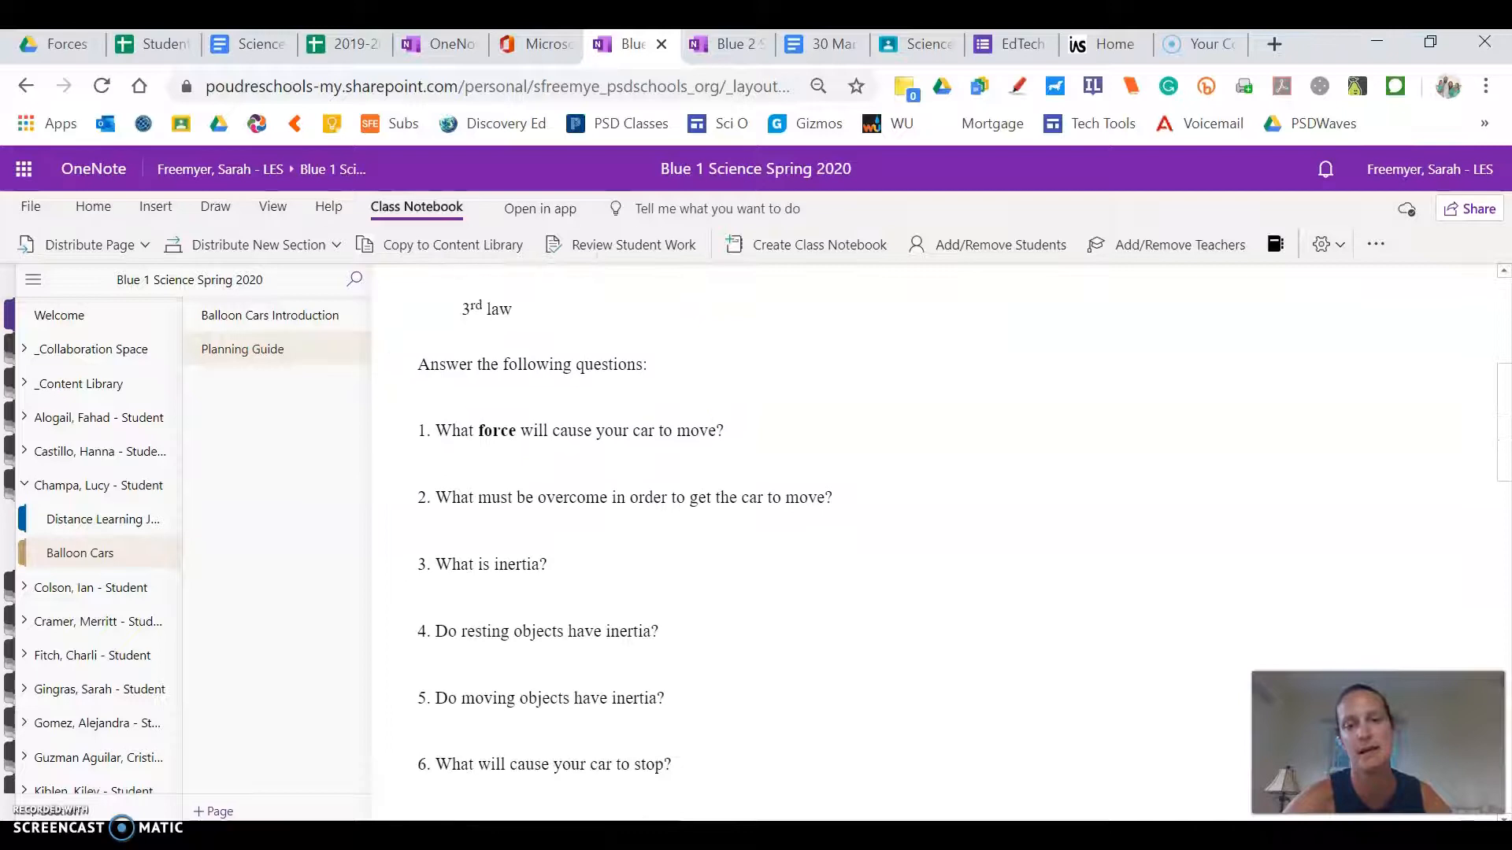
{"action": "scroll", "scroll_direction": "down", "scroll_amount": 3}
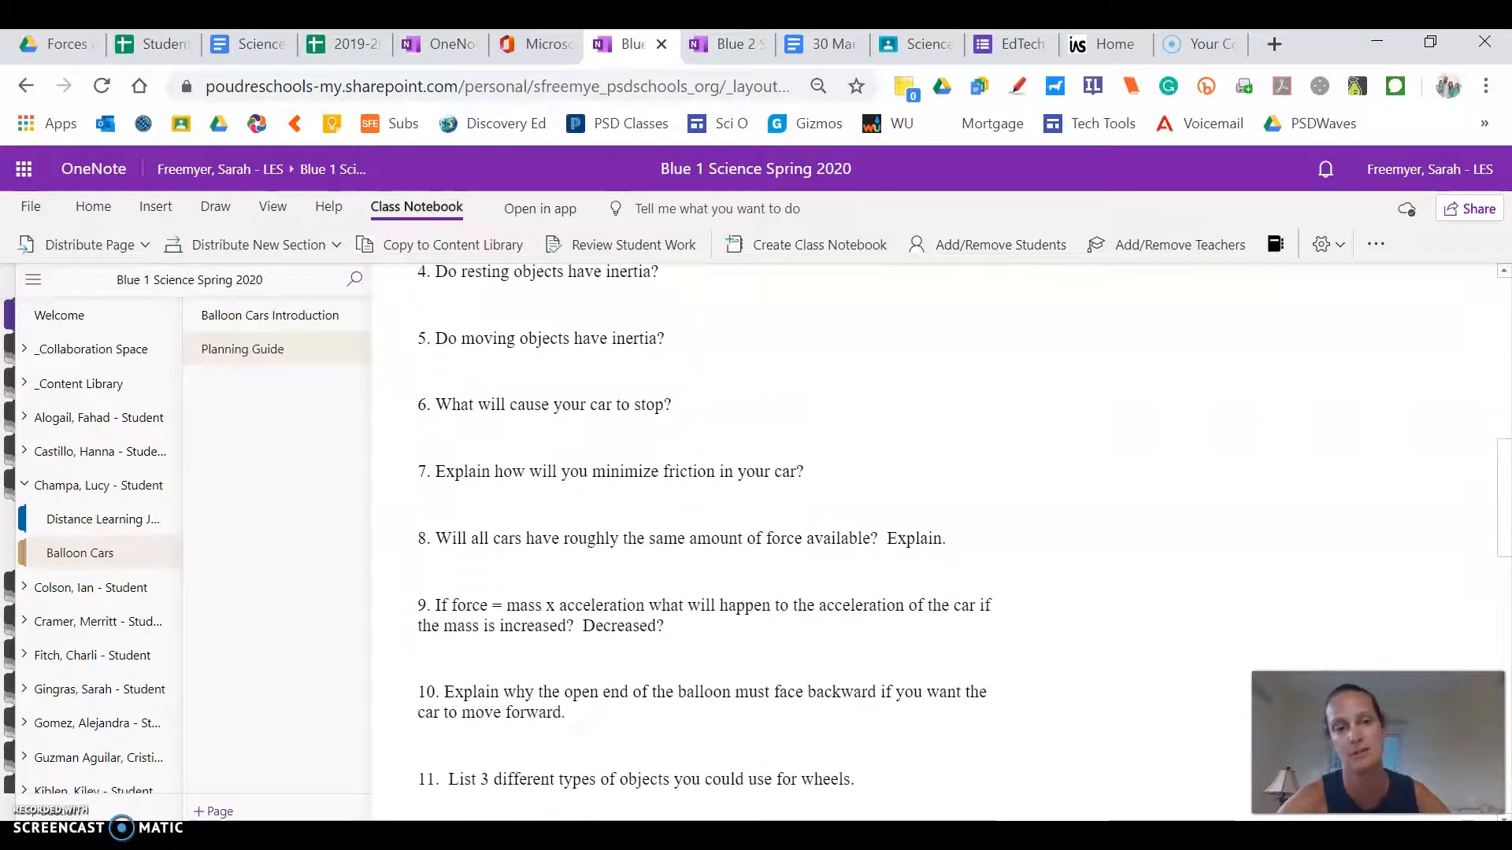
{"action": "scroll", "scroll_direction": "down", "scroll_amount": 3}
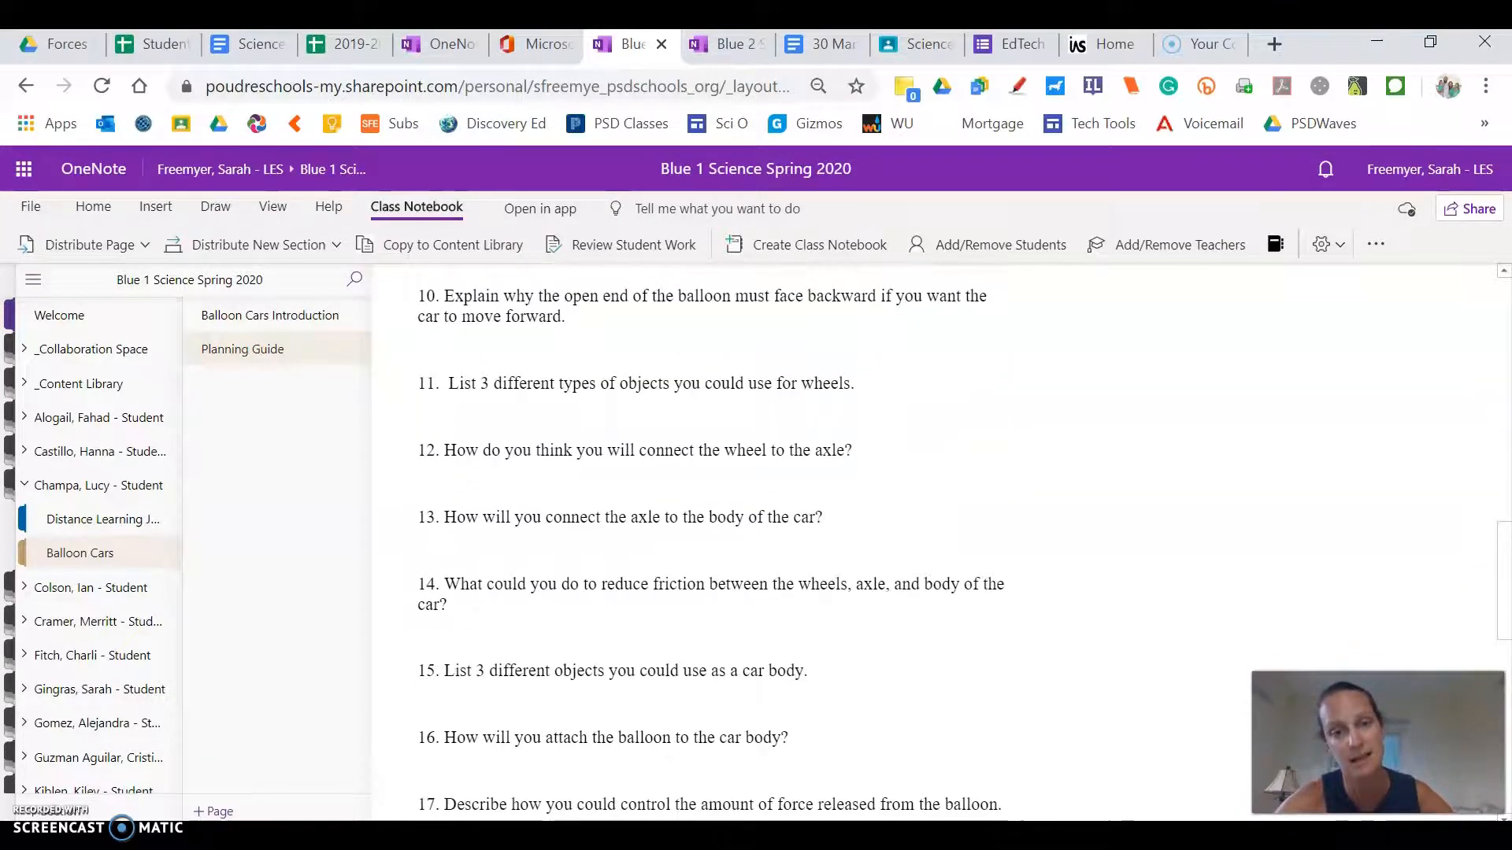
{"action": "scroll", "scroll_direction": "down", "scroll_amount": 3}
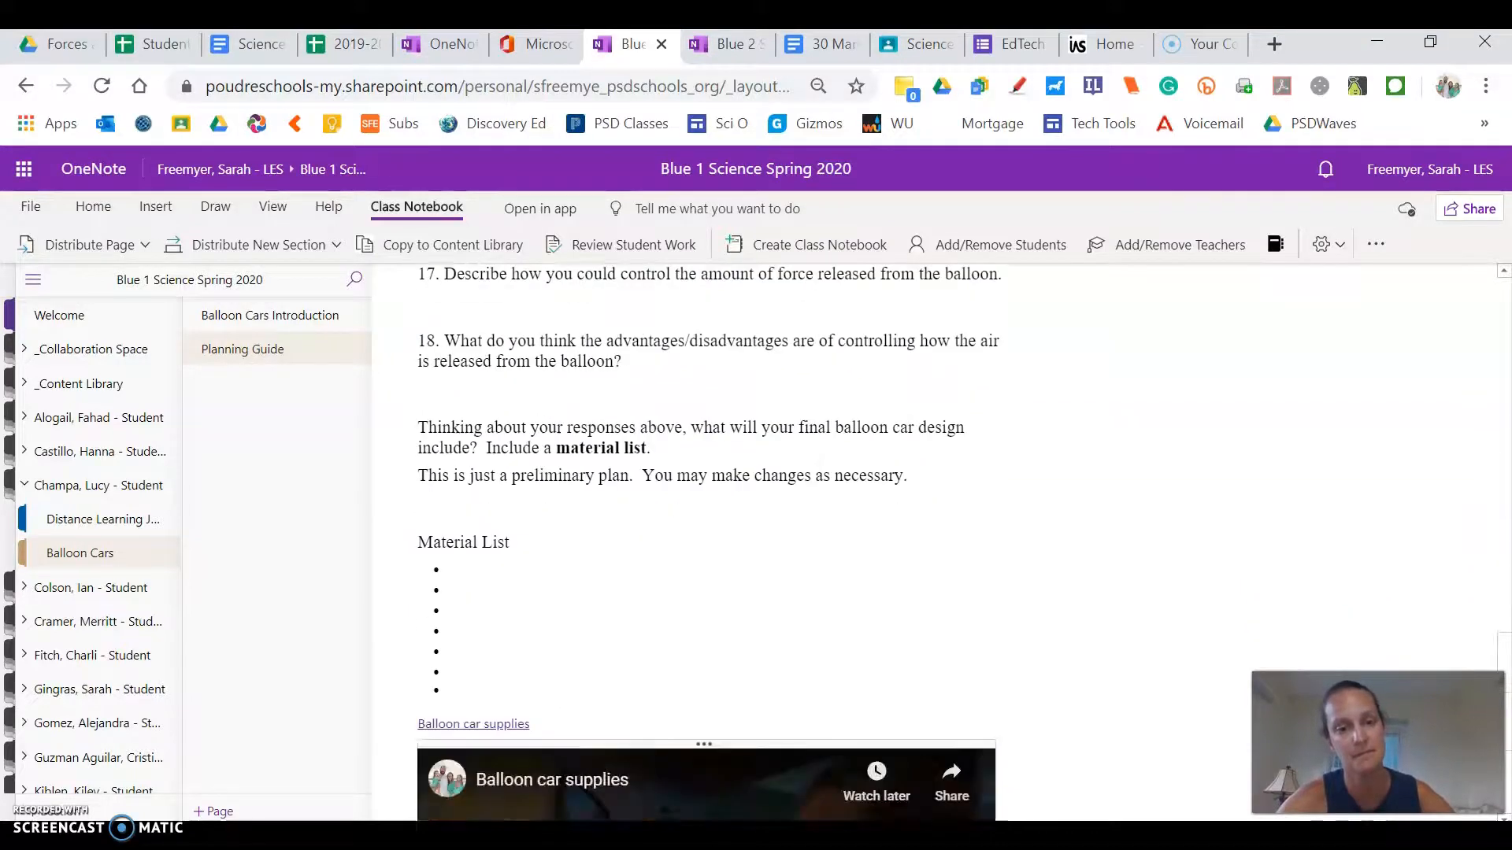
{"action": "scroll", "scroll_direction": "down", "scroll_amount": 3}
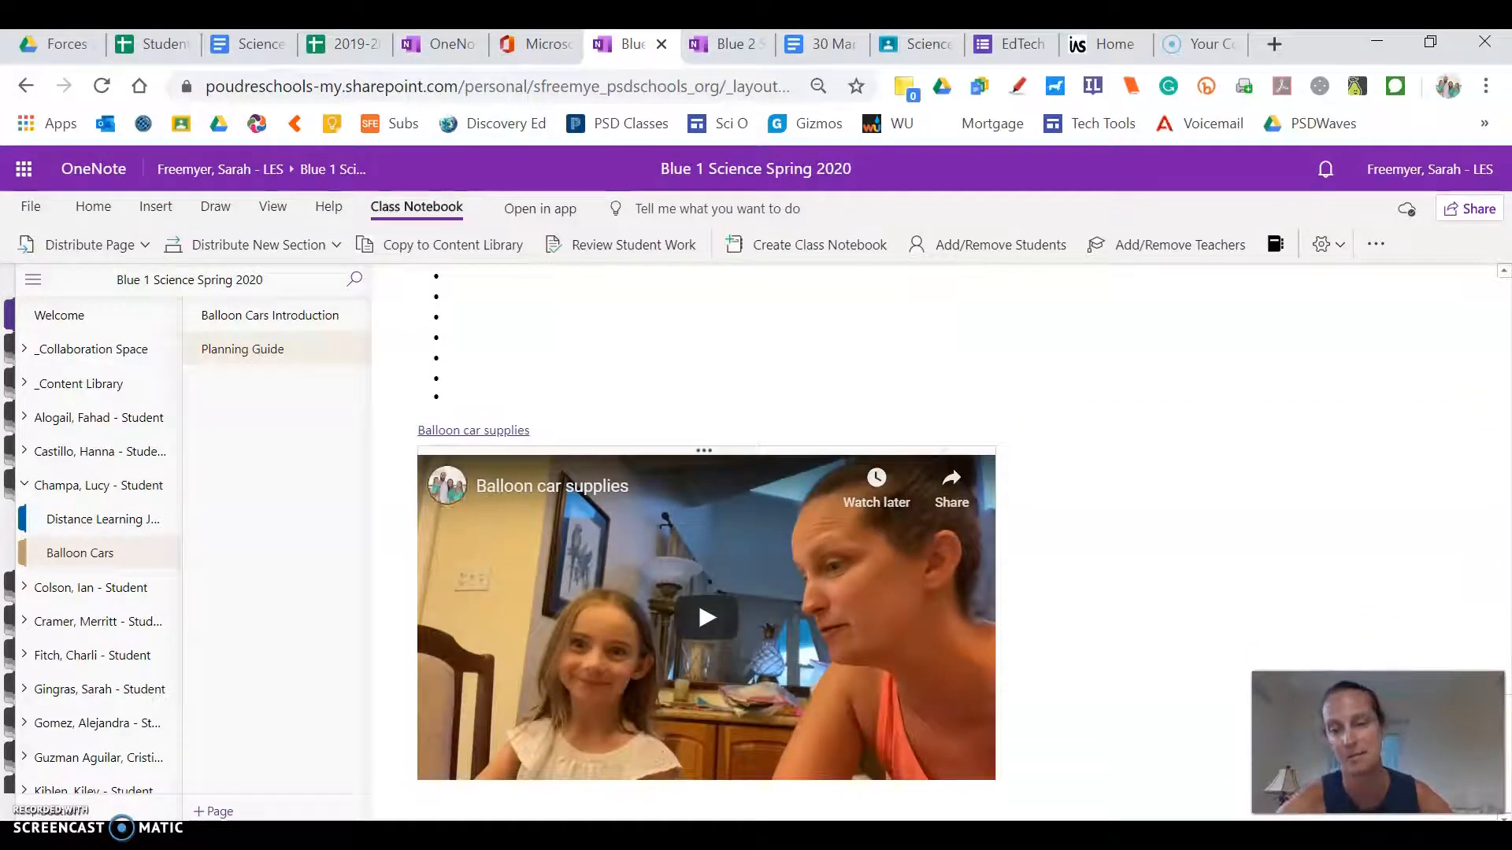